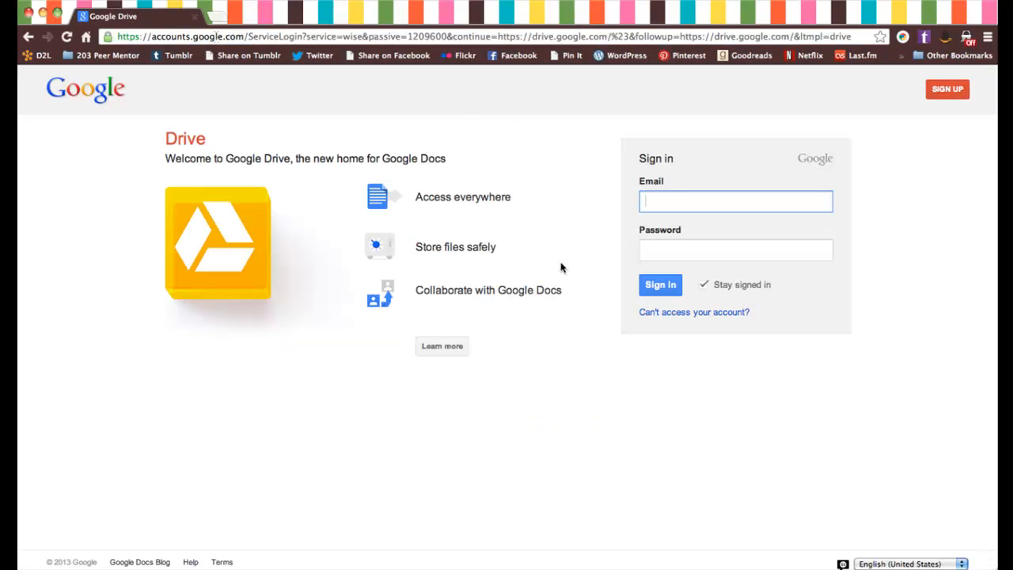
type("lgiarr")
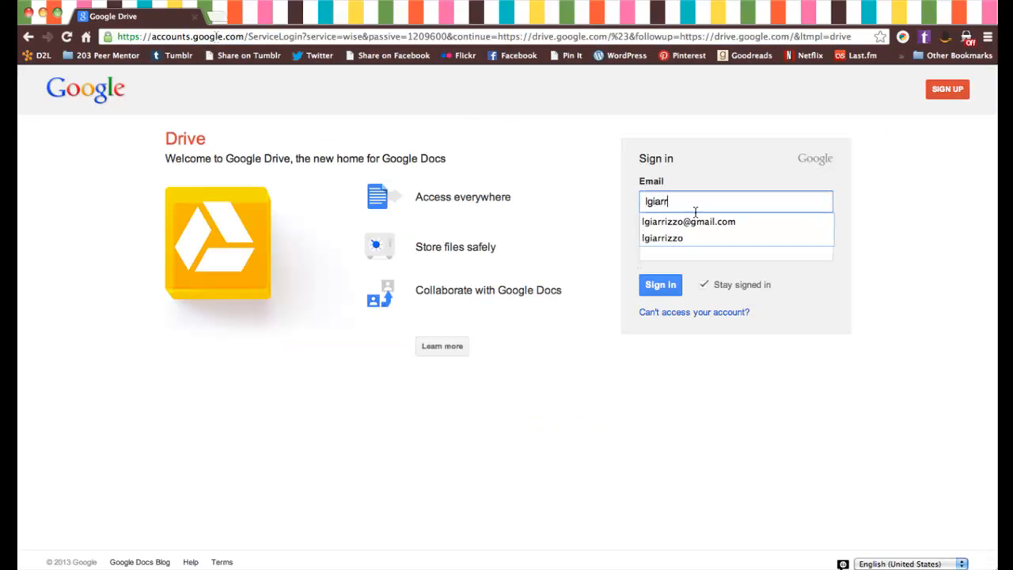
left_click(687, 221)
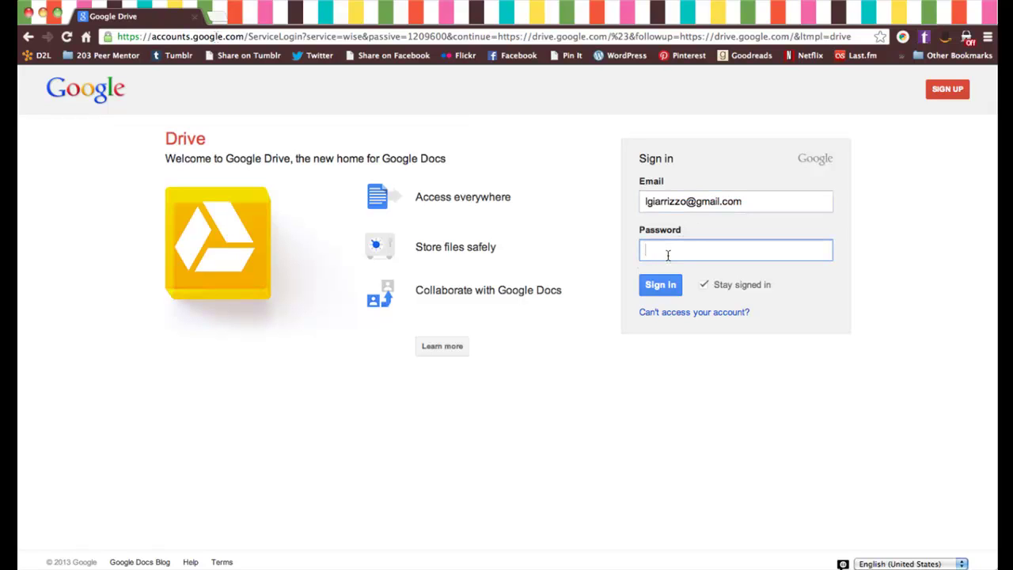
type("•")
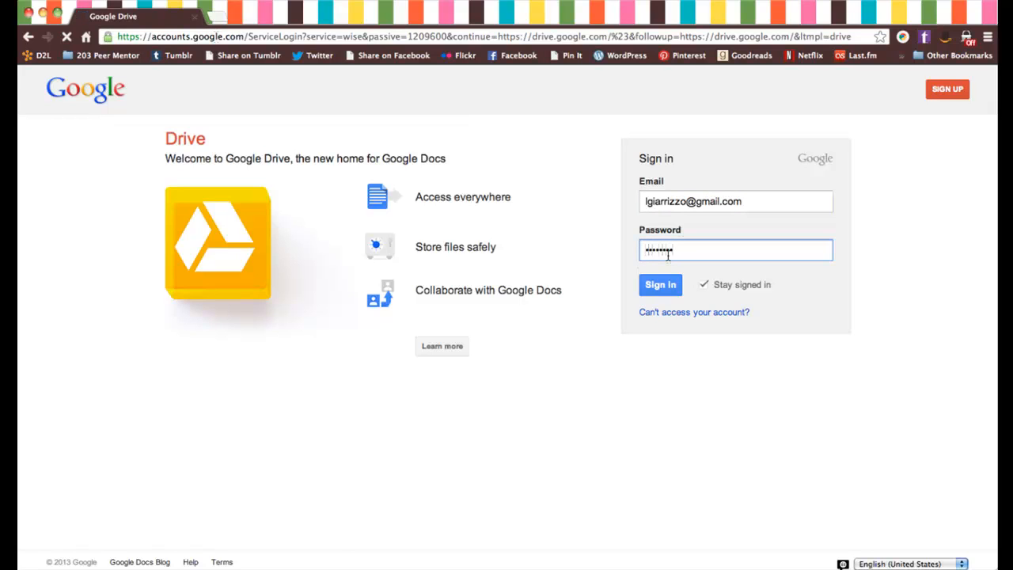
left_click(660, 284)
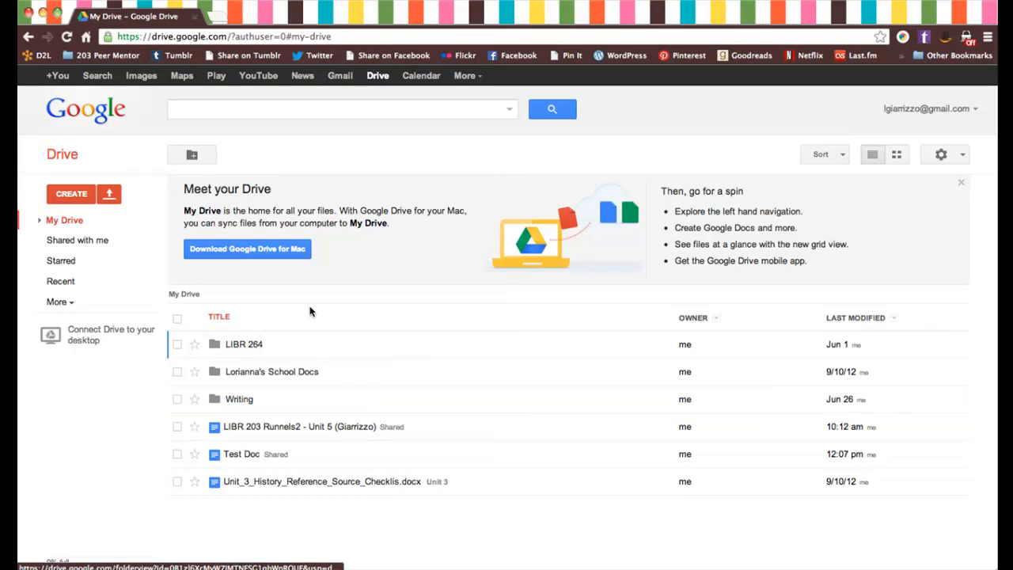
mouse_move(87, 147)
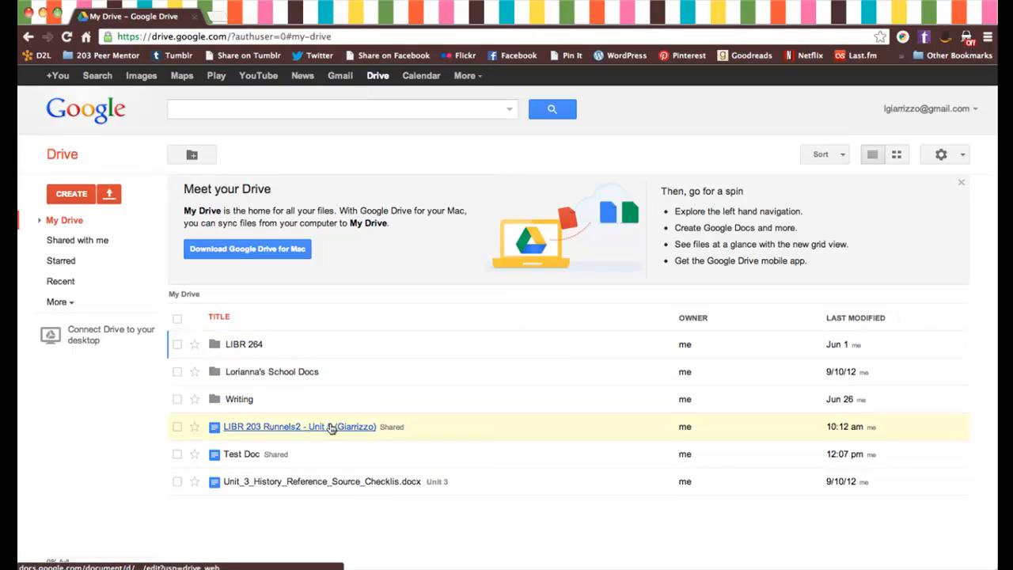
mouse_move(71, 194)
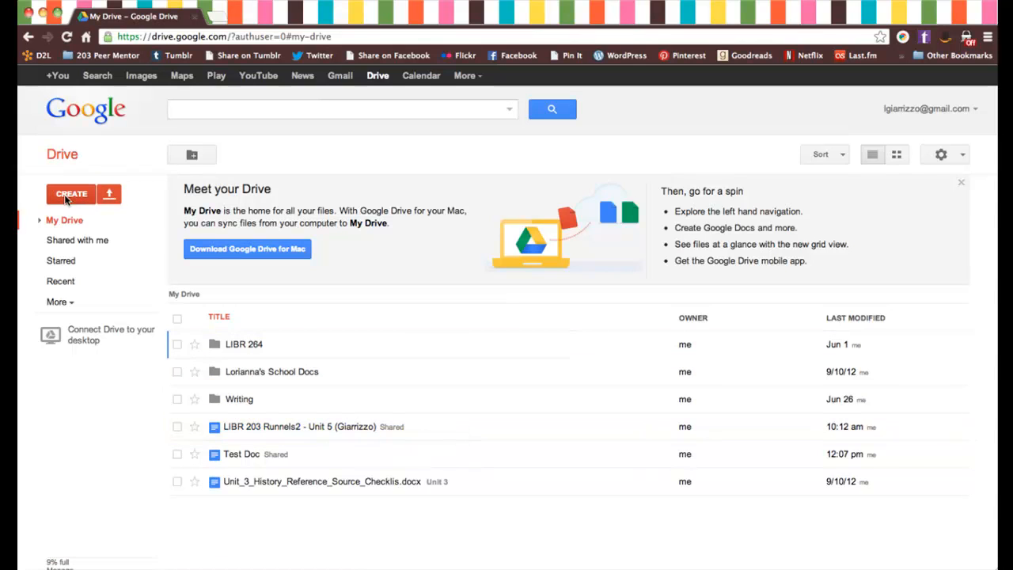
Create a new blank Google Docs document from Drive's CREATE menu.
left_click(71, 194)
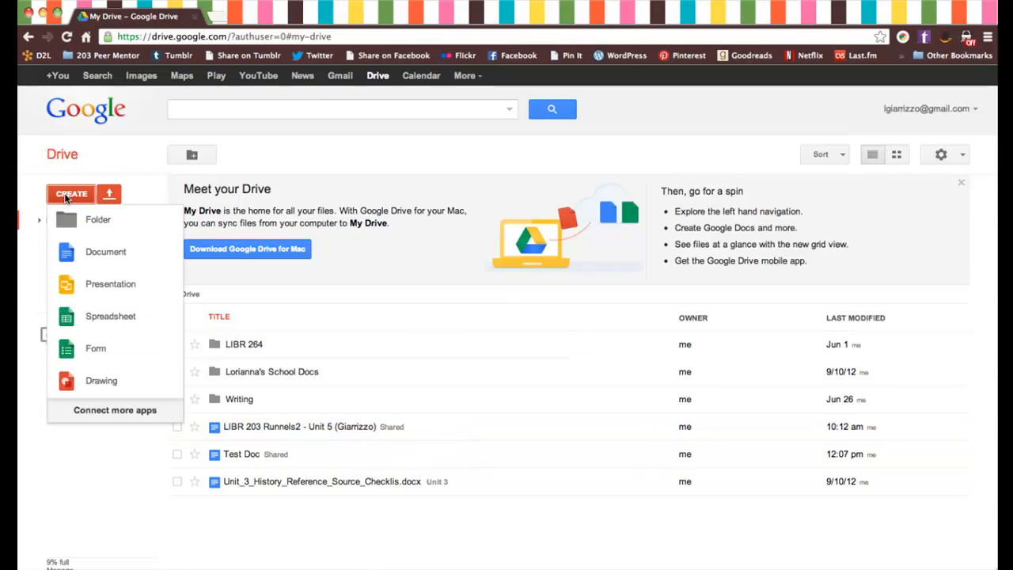
mouse_move(110, 283)
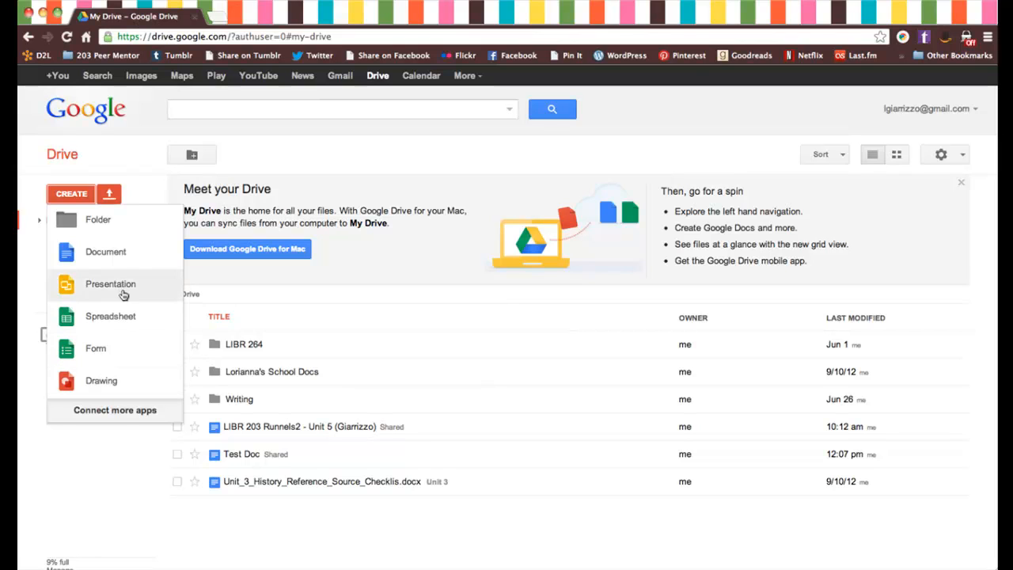
mouse_move(123, 316)
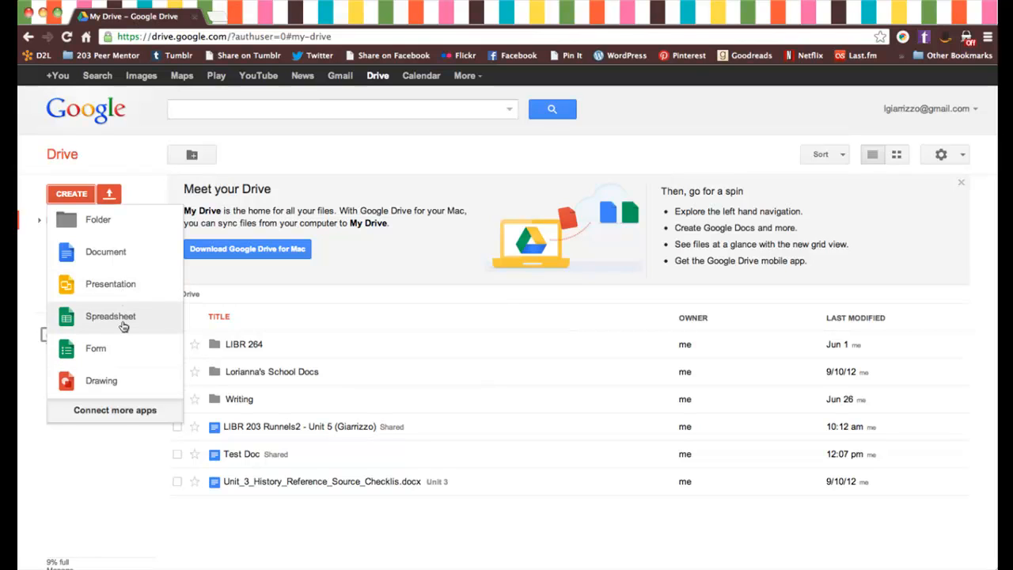
mouse_move(105, 252)
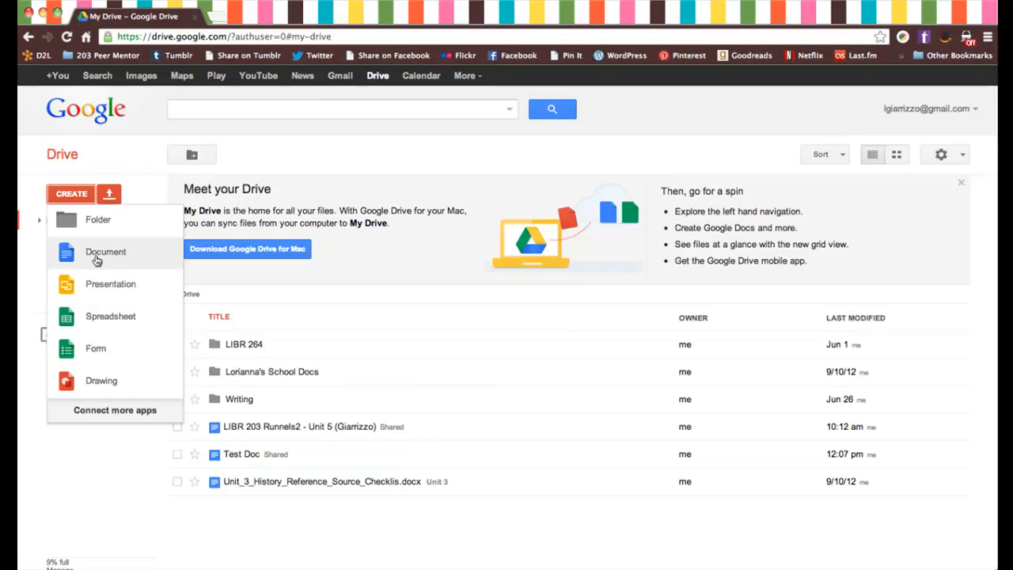
left_click(106, 252)
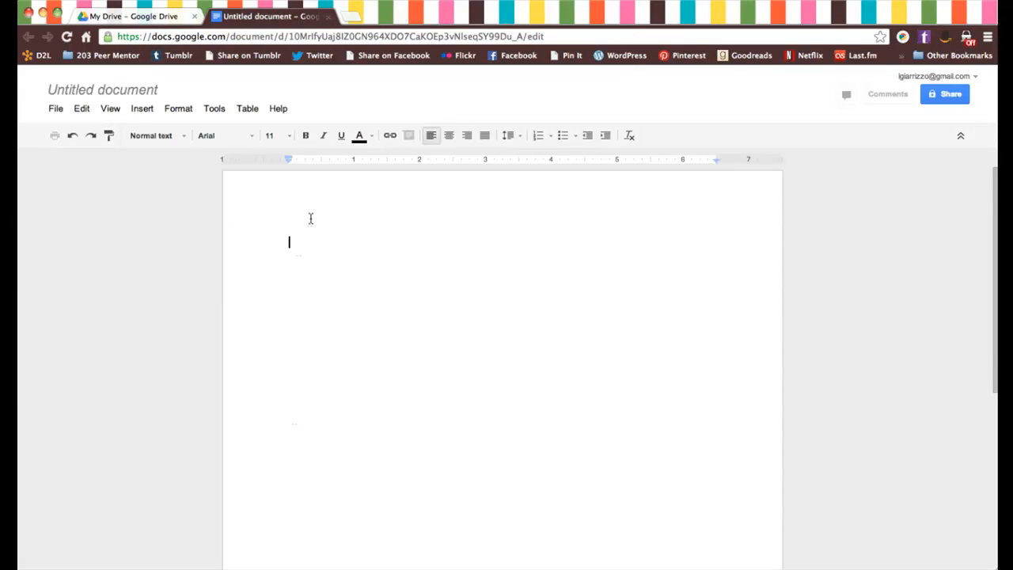
Rename 'Untitled document' to 'Test Doc'.
left_click(102, 89)
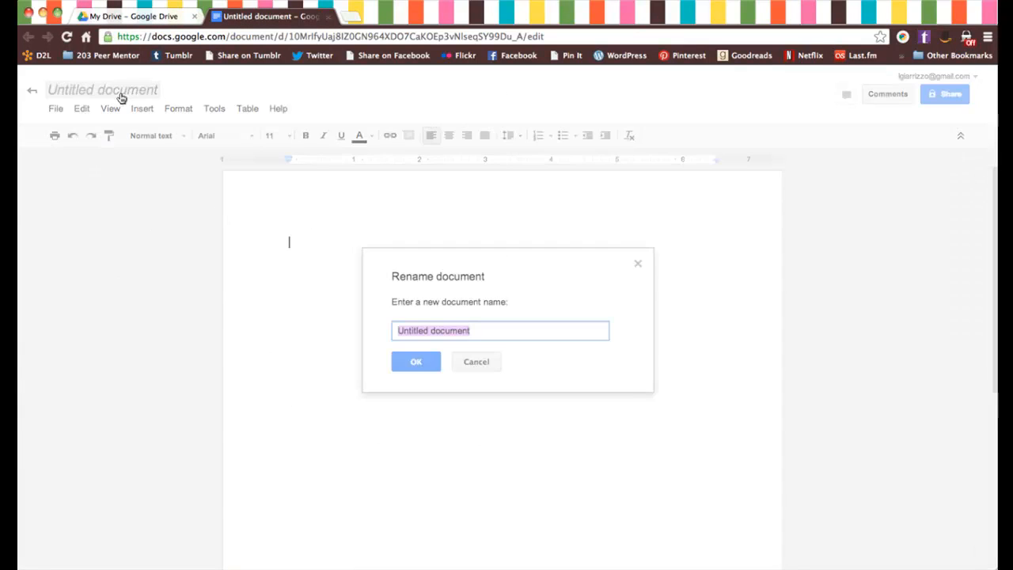
type("Test")
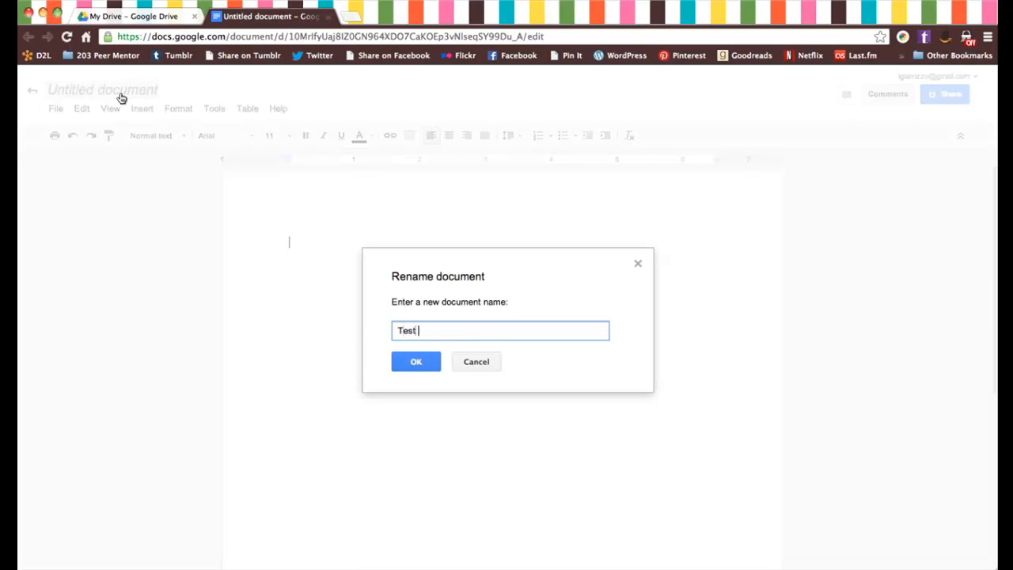
type("Doc")
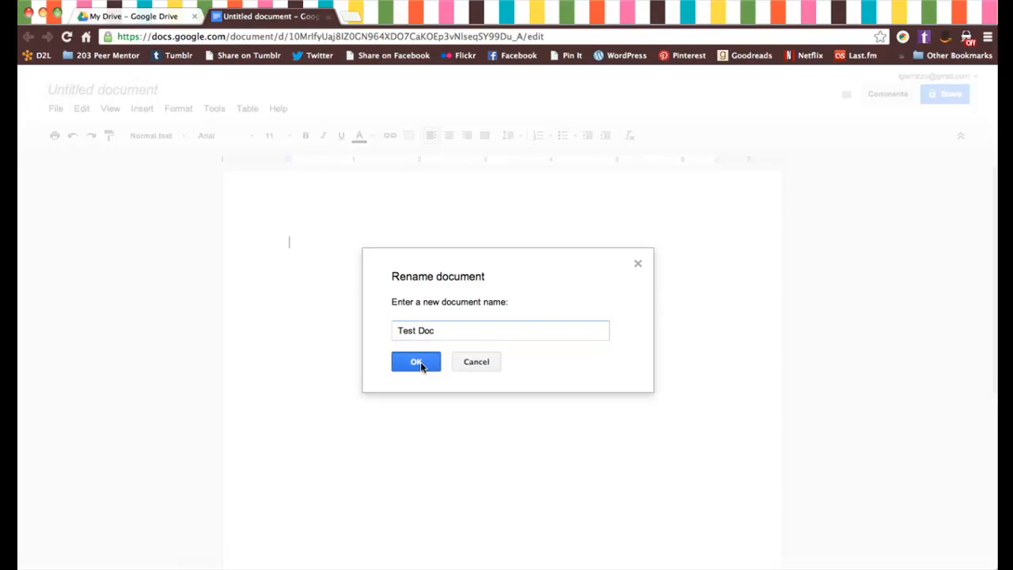
left_click(415, 362)
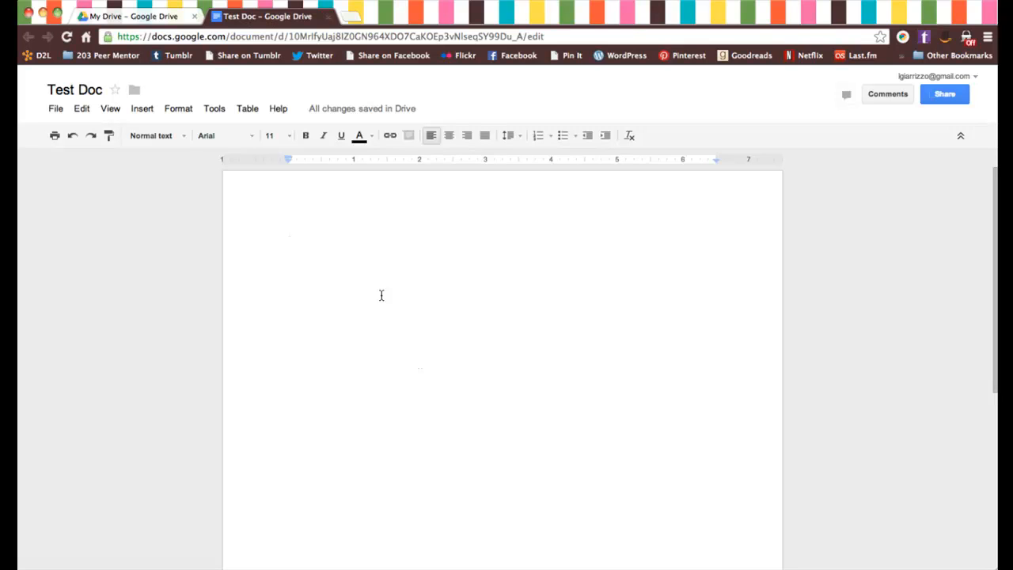
Type 'Hello! Testing testing testing' into the document body.
type("Hello")
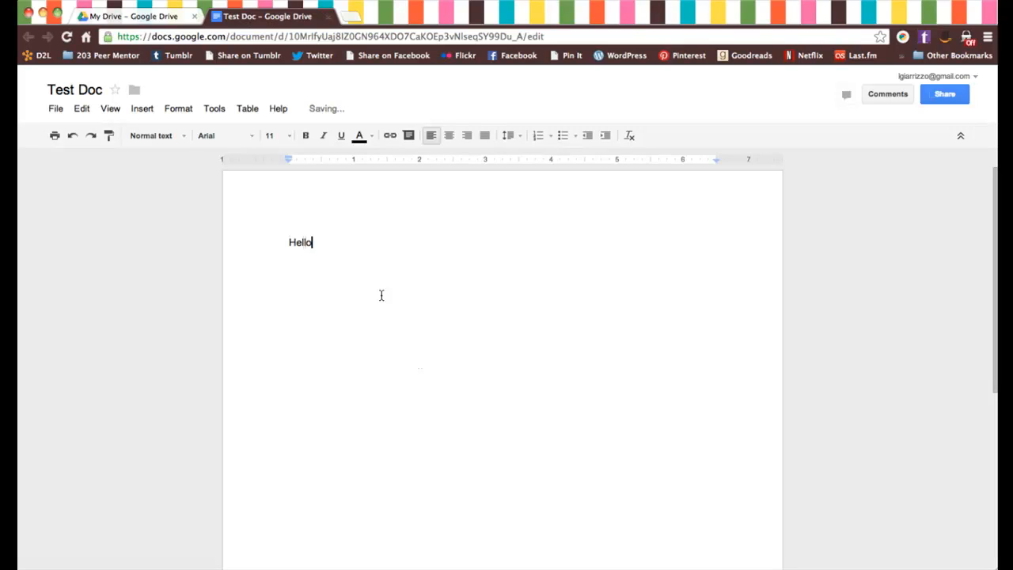
type("! Testing")
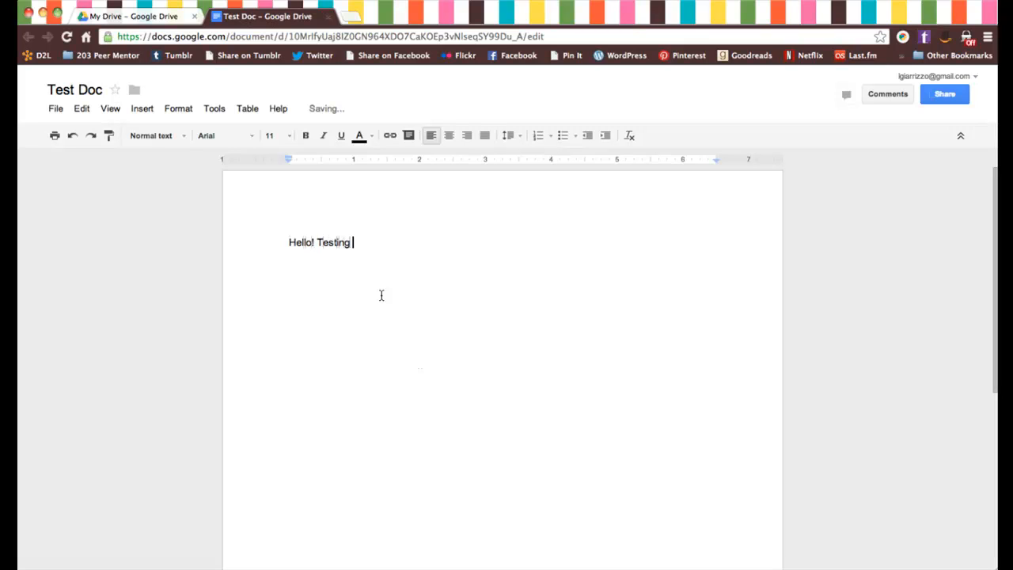
type("testing testing")
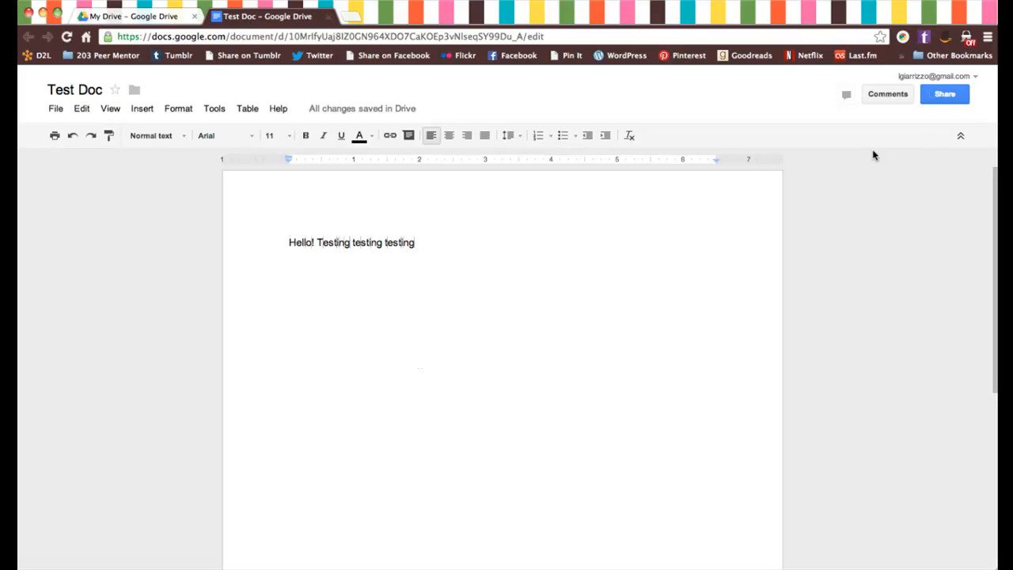
mouse_move(362, 109)
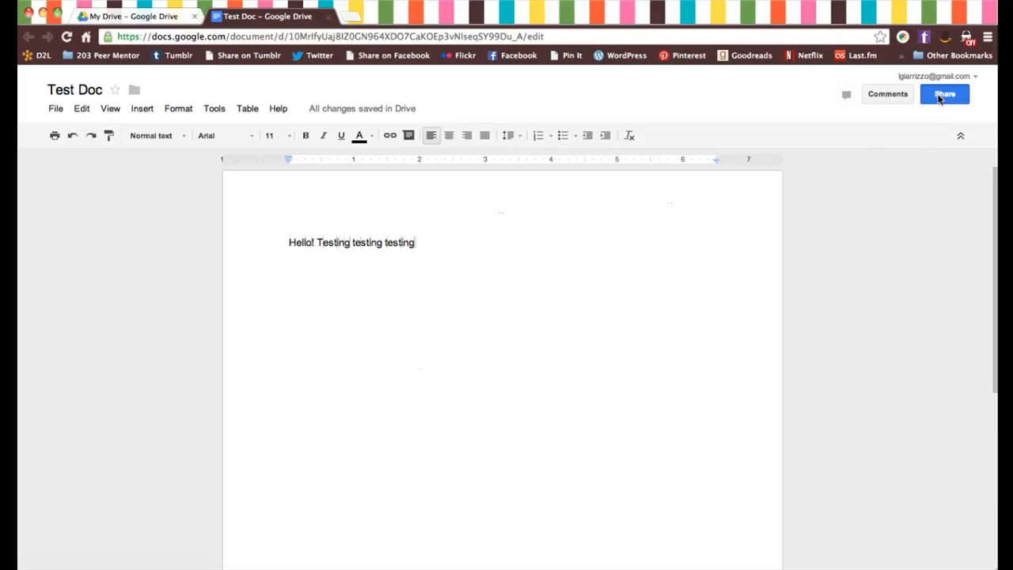
Open Test Doc's sharing settings, which show it as private to the owner.
left_click(943, 94)
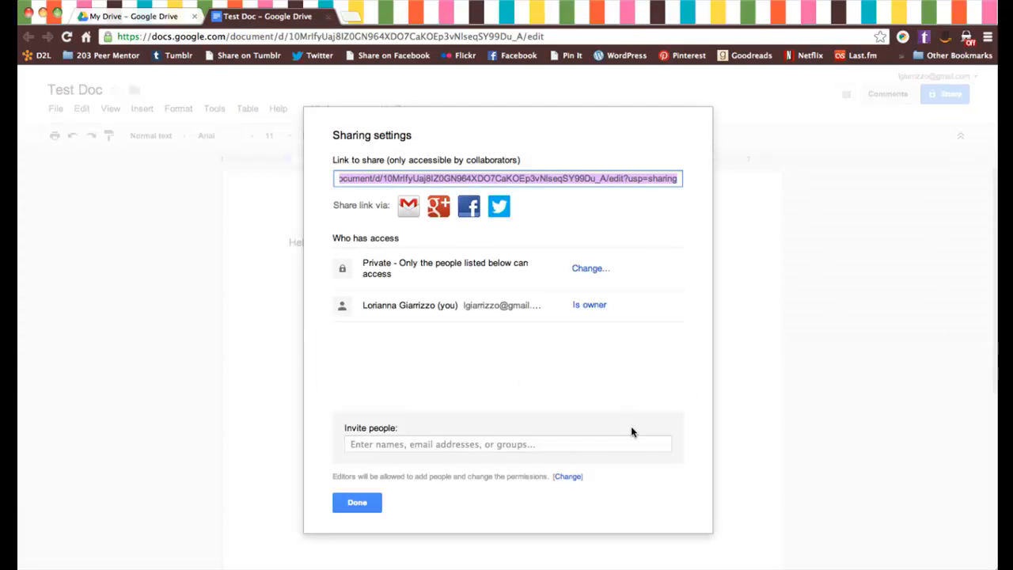
mouse_move(402, 218)
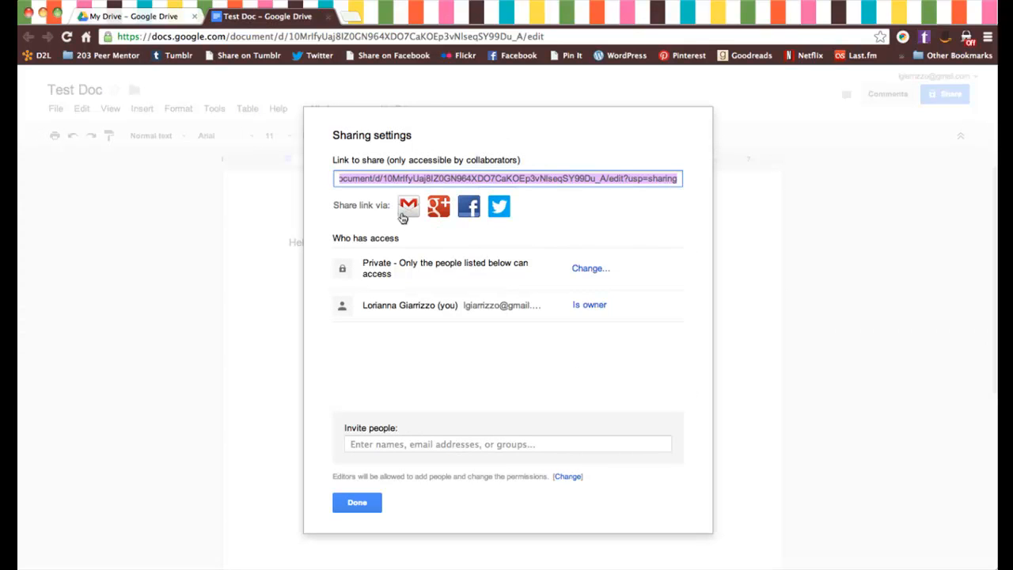
mouse_move(439, 207)
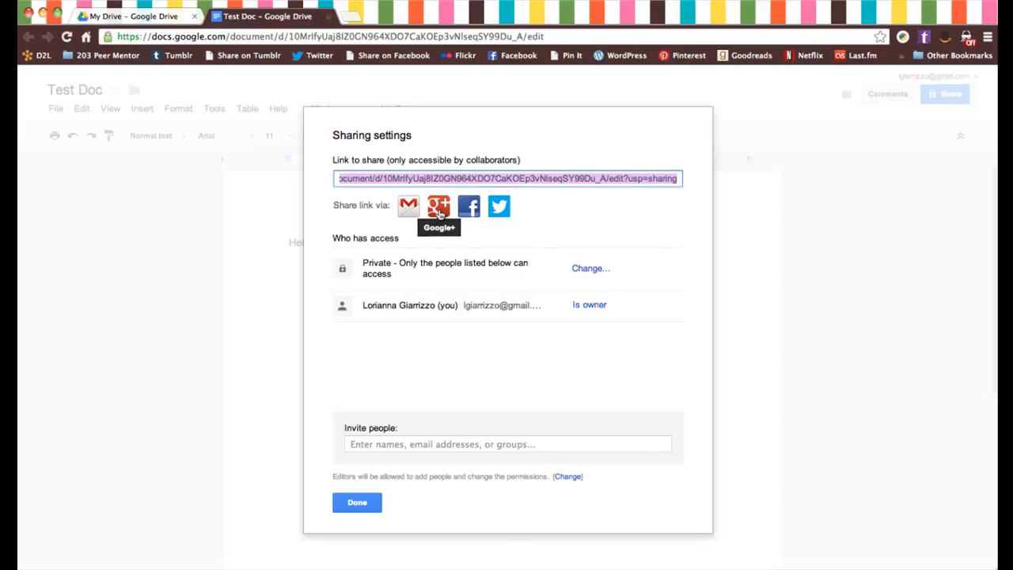
mouse_move(408, 206)
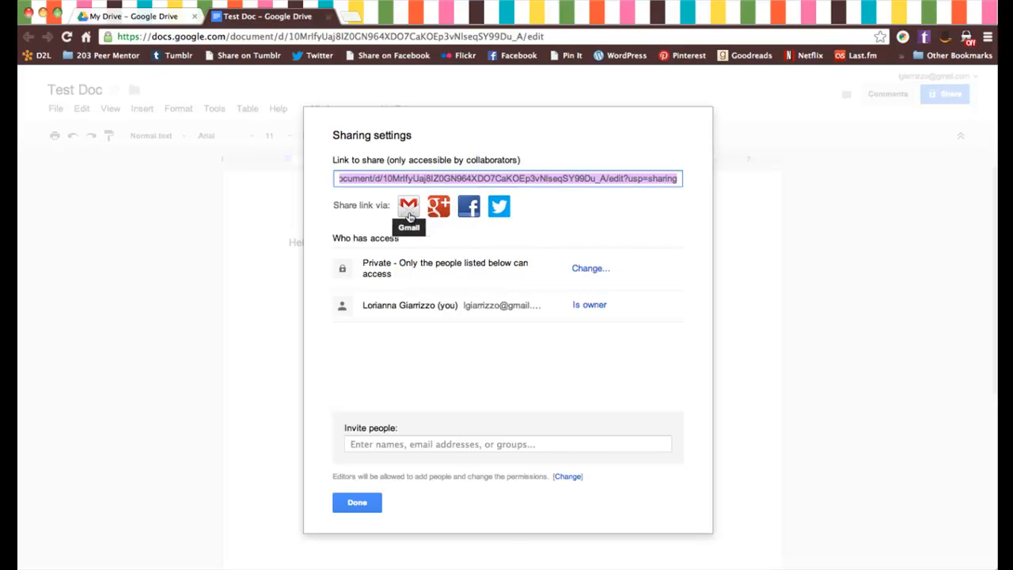
mouse_move(415, 443)
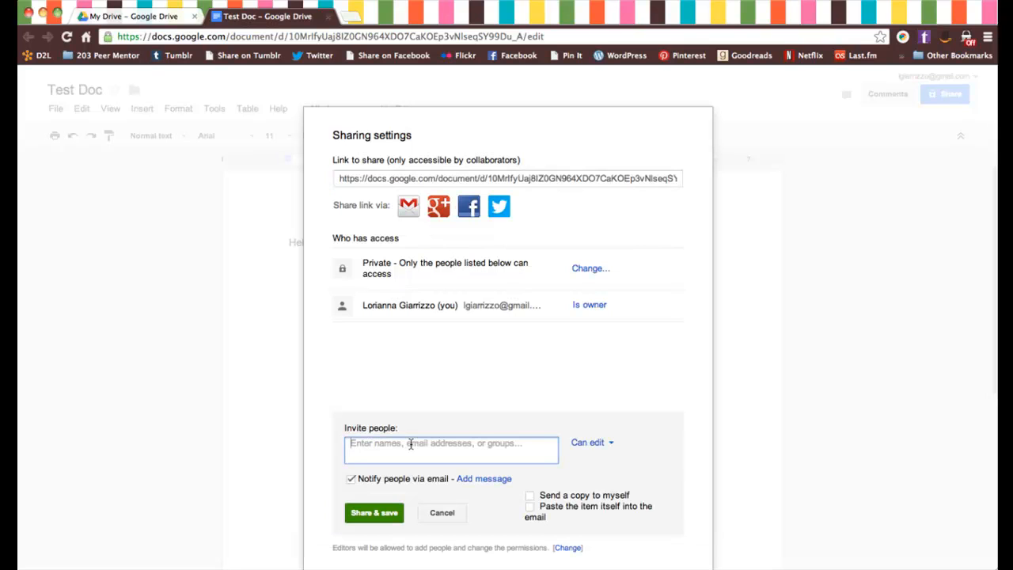
type("ska")
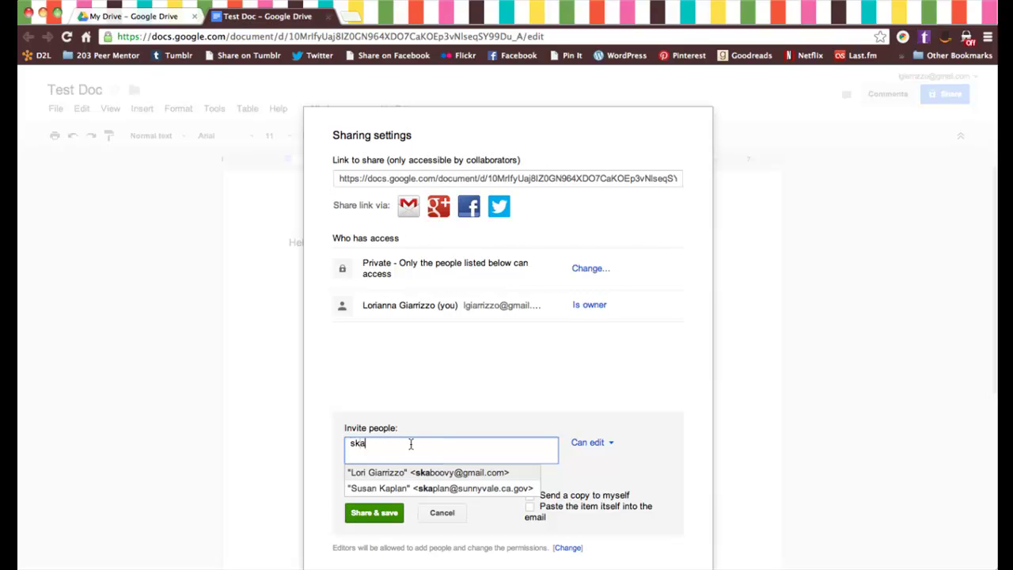
left_click(426, 471)
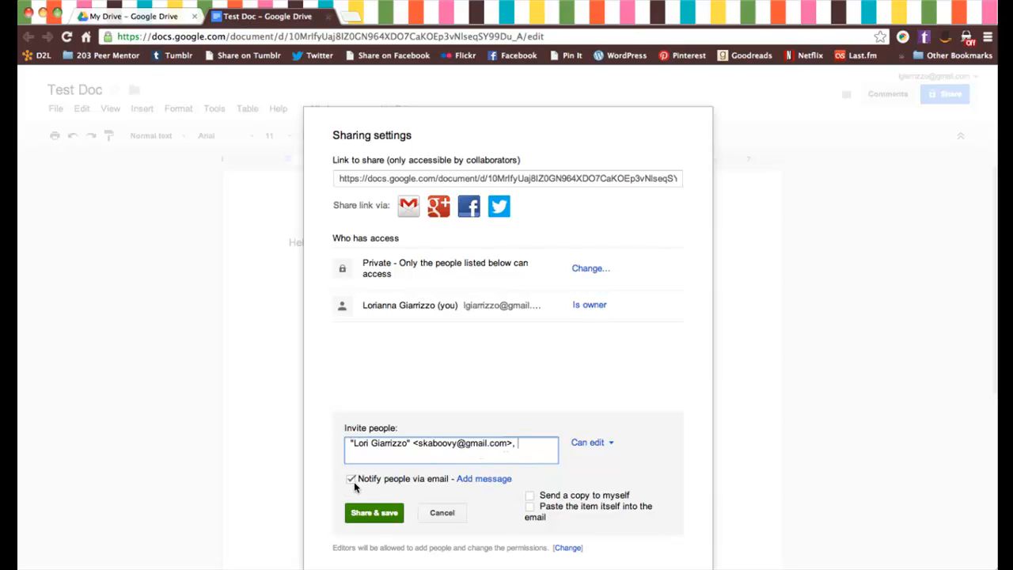
mouse_move(385, 486)
type("H")
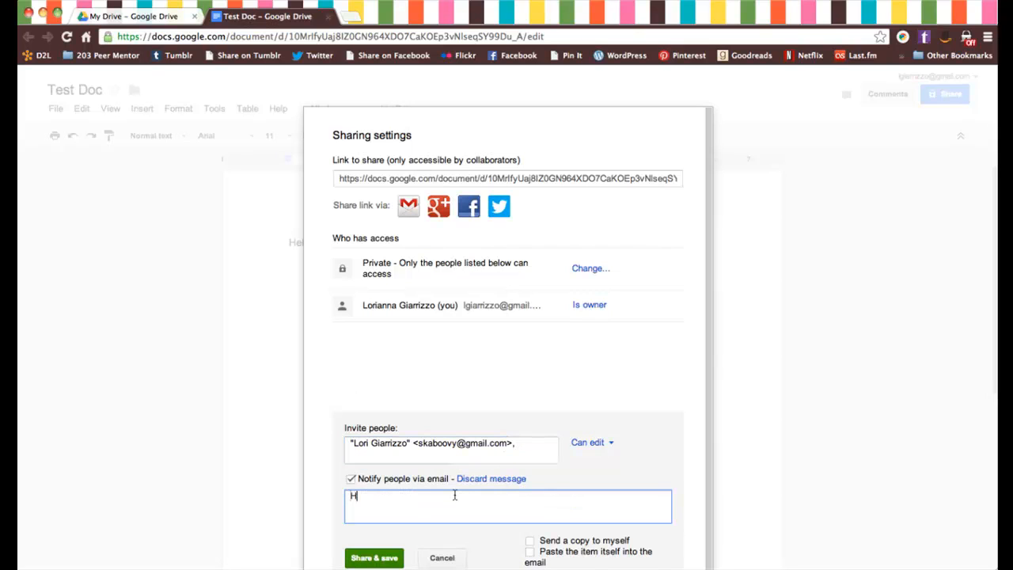
type("ere is m")
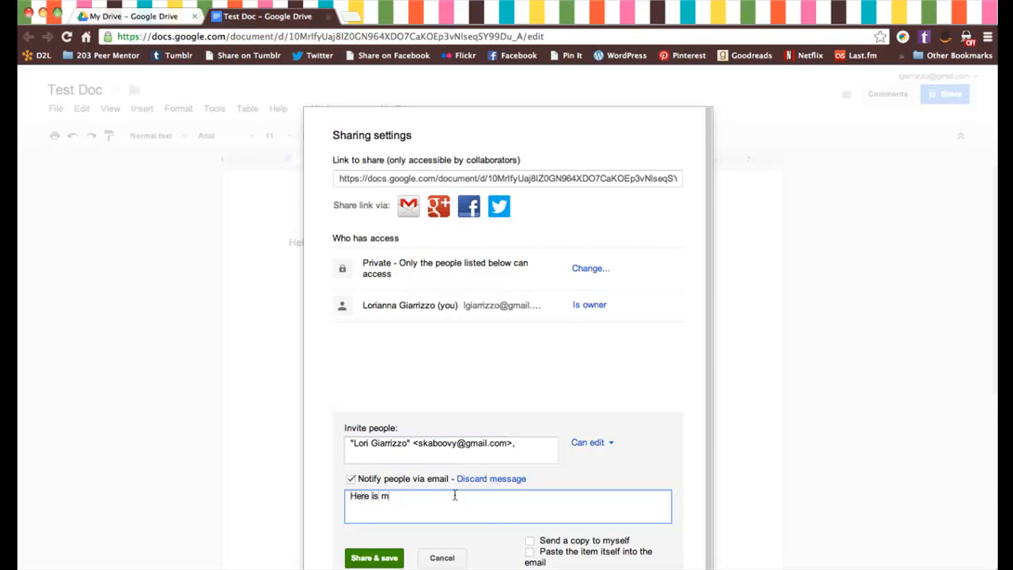
type("y test document")
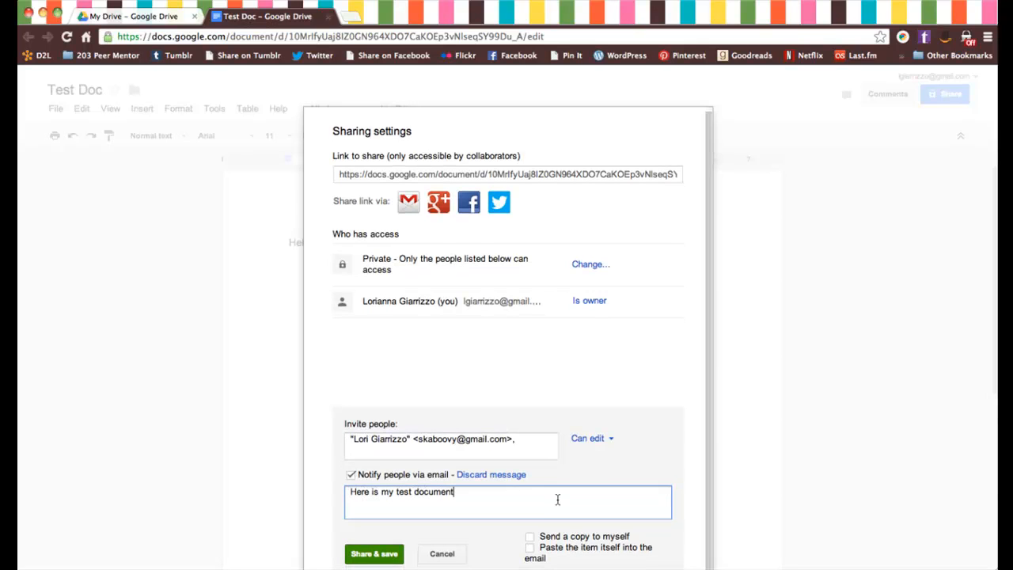
left_click(530, 536)
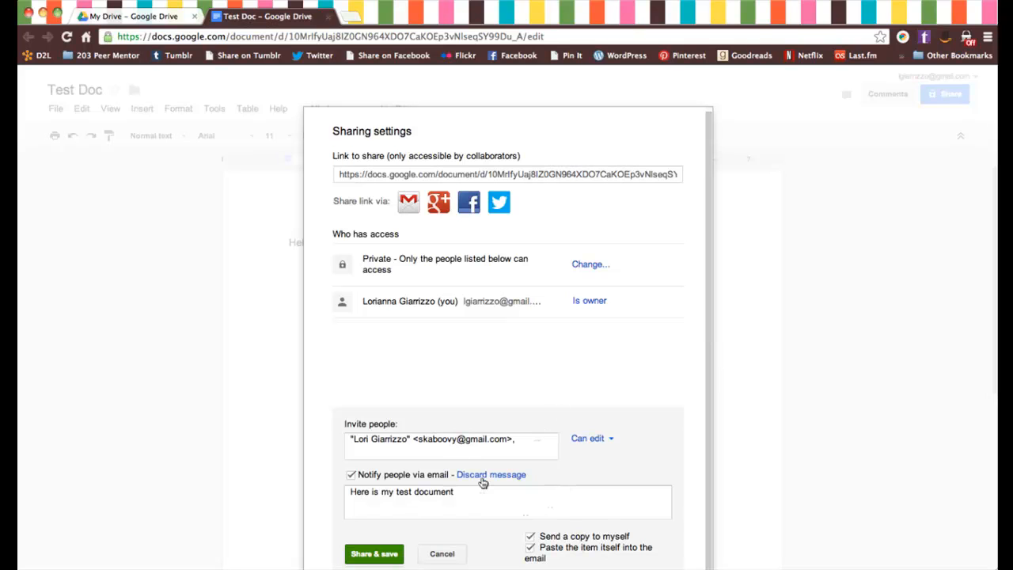
left_click(373, 553)
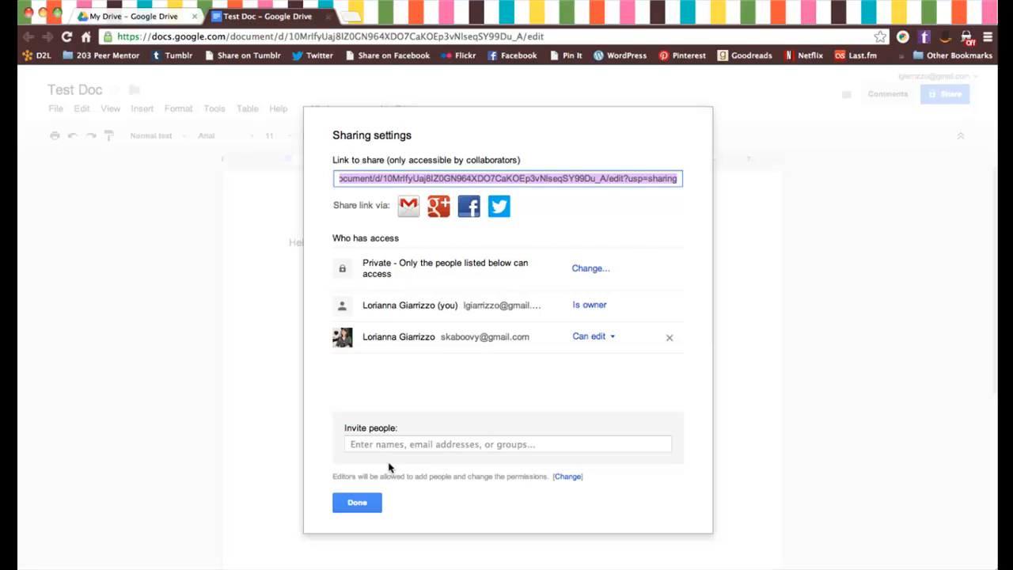
mouse_move(443, 352)
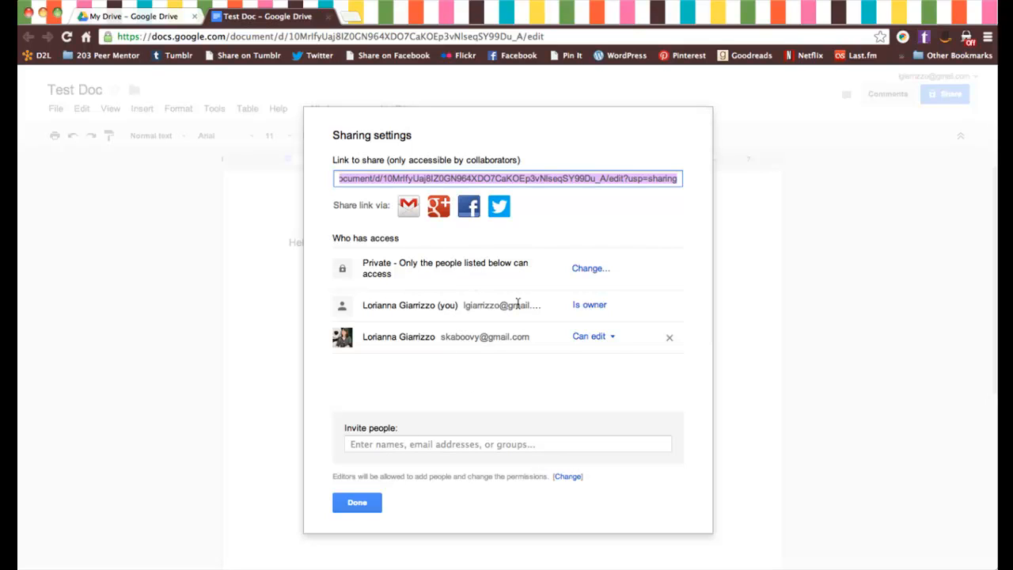
left_click(592, 337)
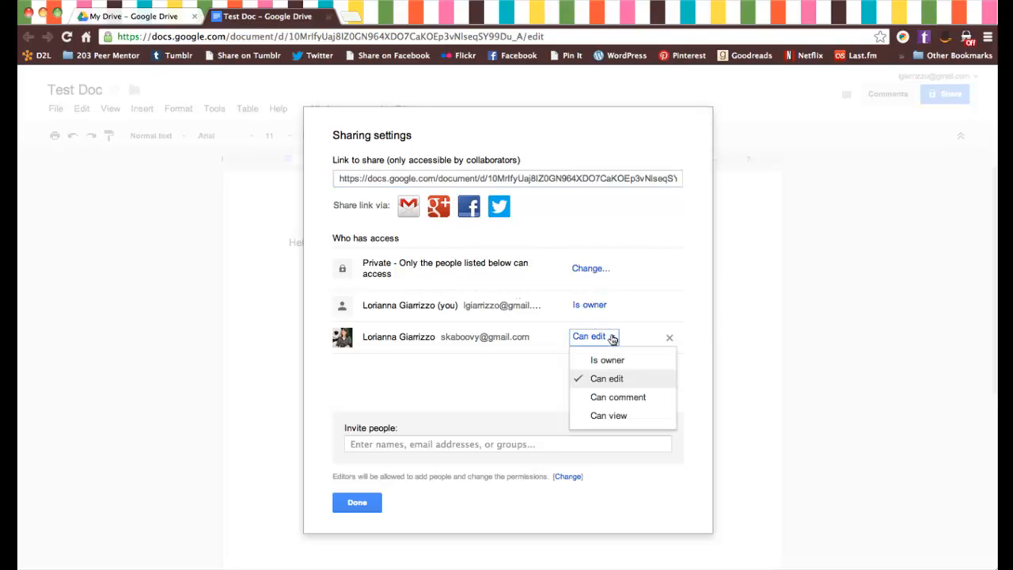
mouse_move(624, 363)
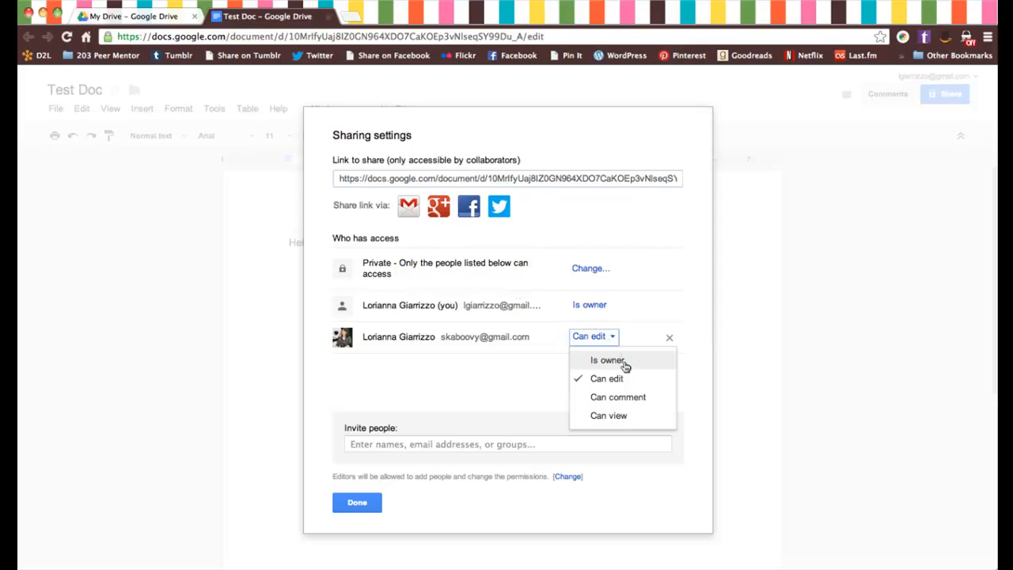
mouse_move(608, 414)
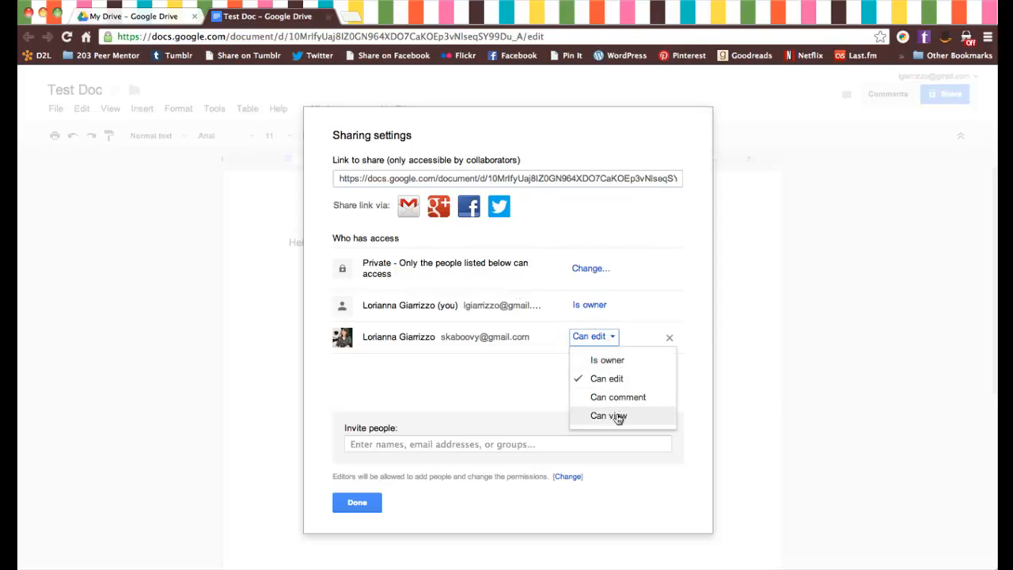
mouse_move(607, 360)
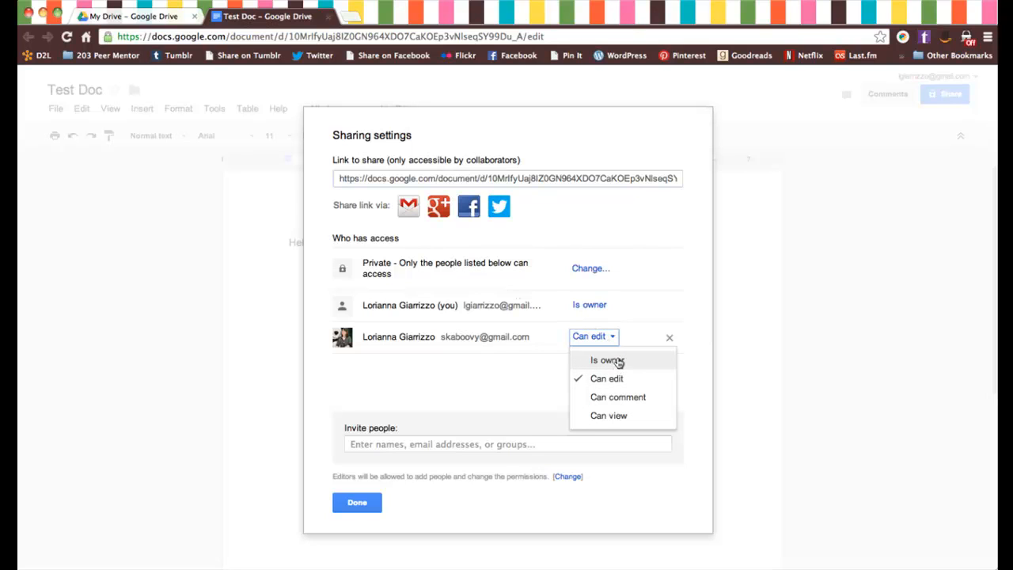
left_click(606, 360)
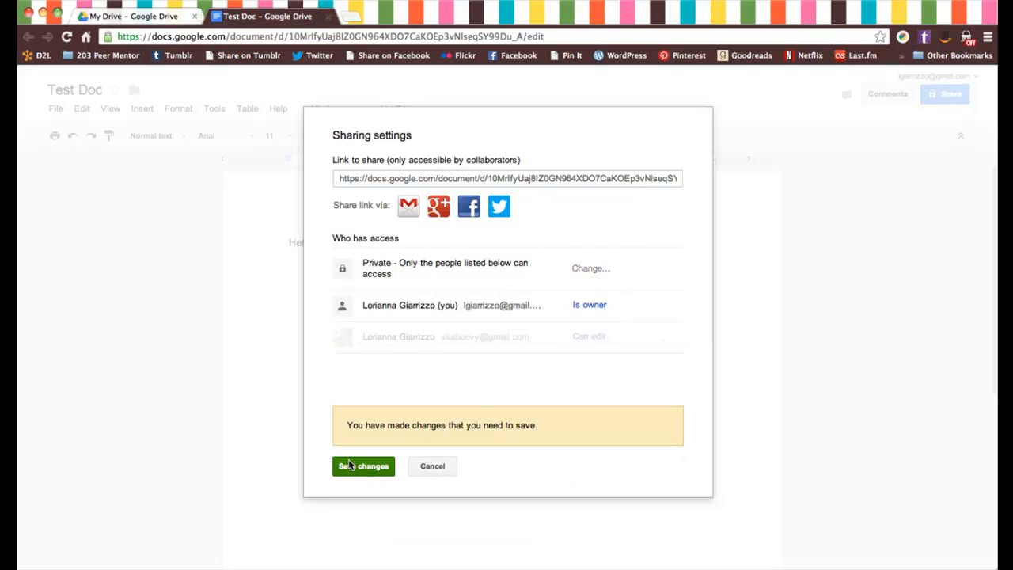
left_click(363, 465)
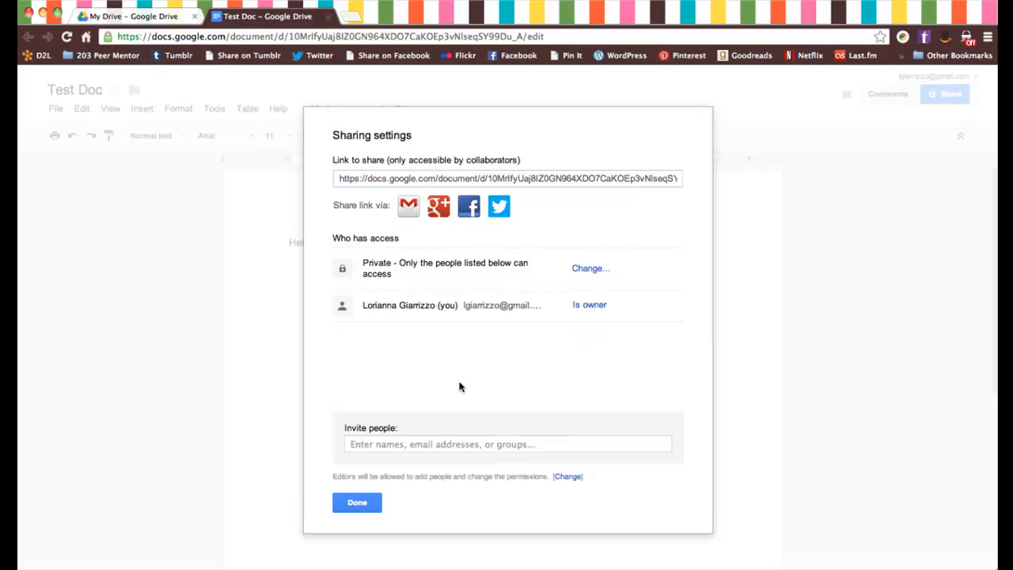
left_click(356, 502)
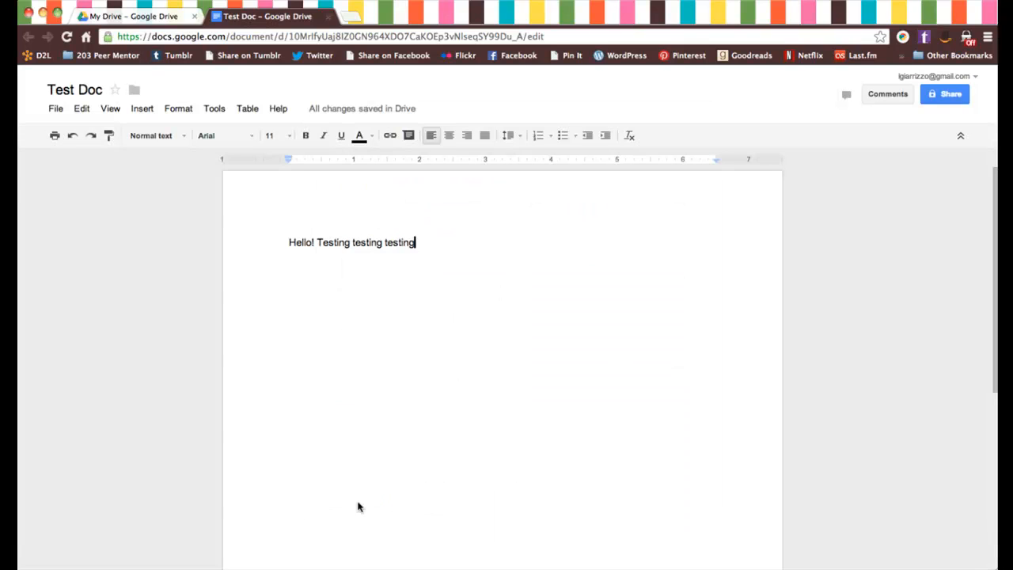